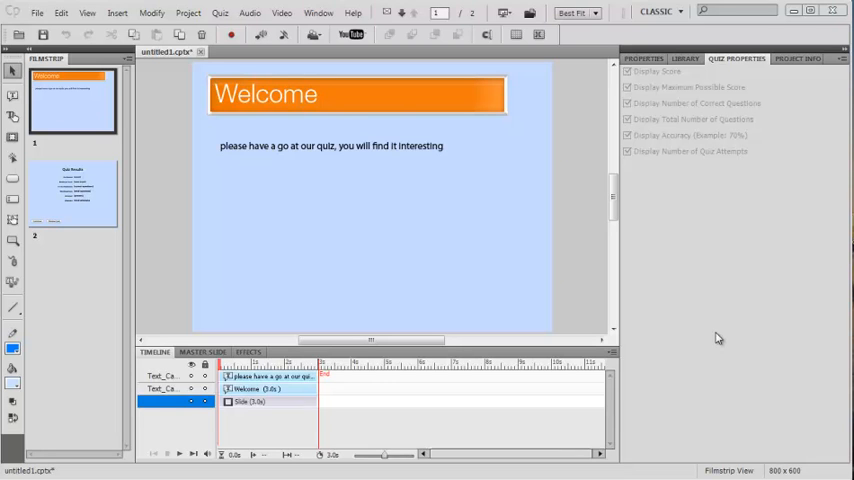
{"action": "mouse_move", "coordinate": [388, 239]}
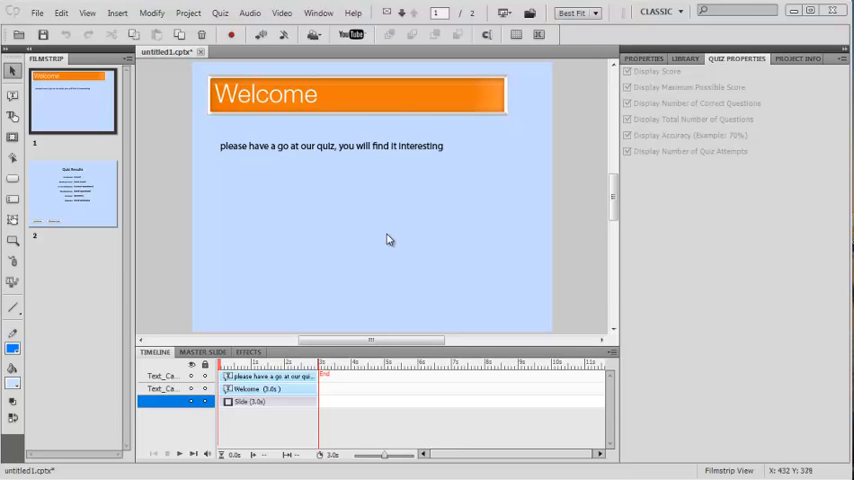
{"action": "mouse_move", "coordinate": [95, 216]}
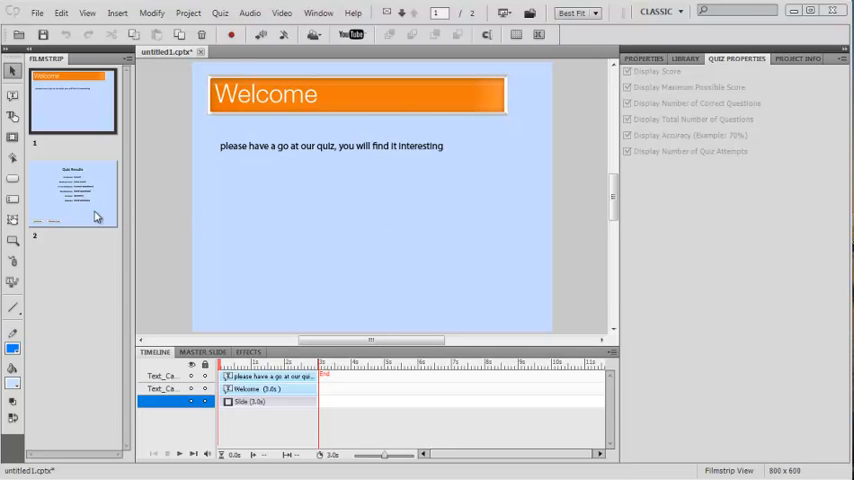
Open the Quiz menu for the welcome project
{"action": "left_click", "coordinate": [215, 12]}
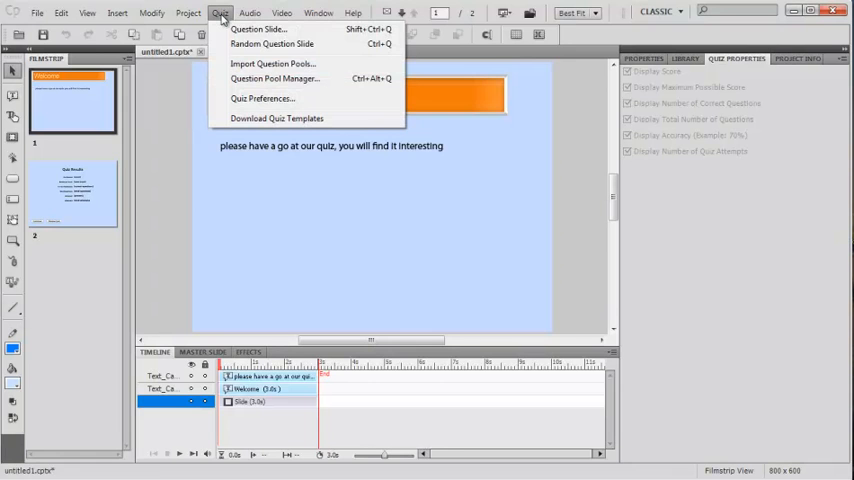
Add Pool2 and Pool3 in the Question Pool Manager so three pools exist
{"action": "left_click", "coordinate": [278, 78]}
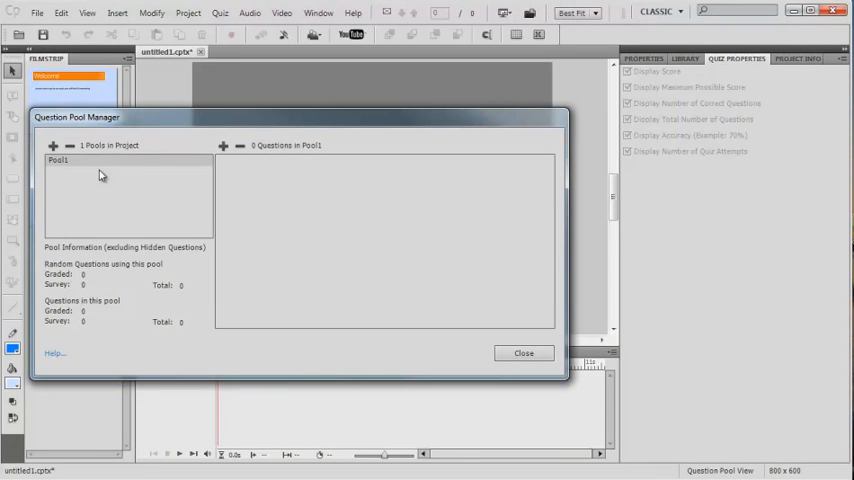
{"action": "left_click", "coordinate": [55, 146]}
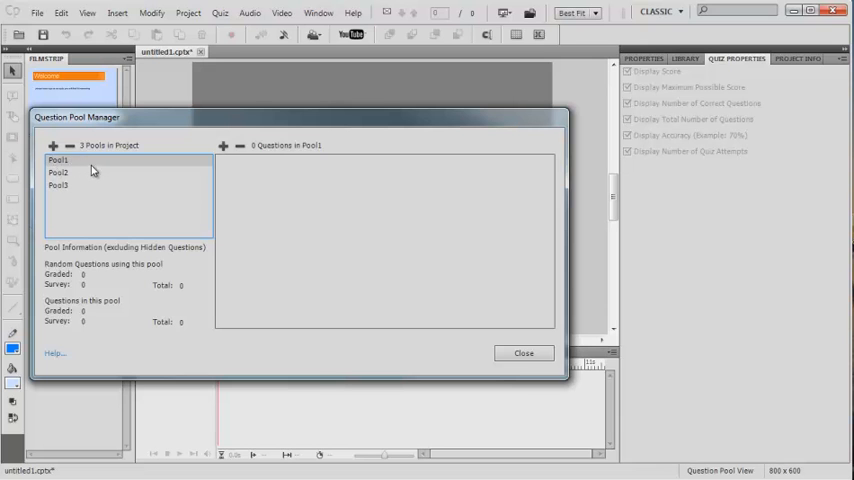
{"action": "left_click", "coordinate": [522, 353]}
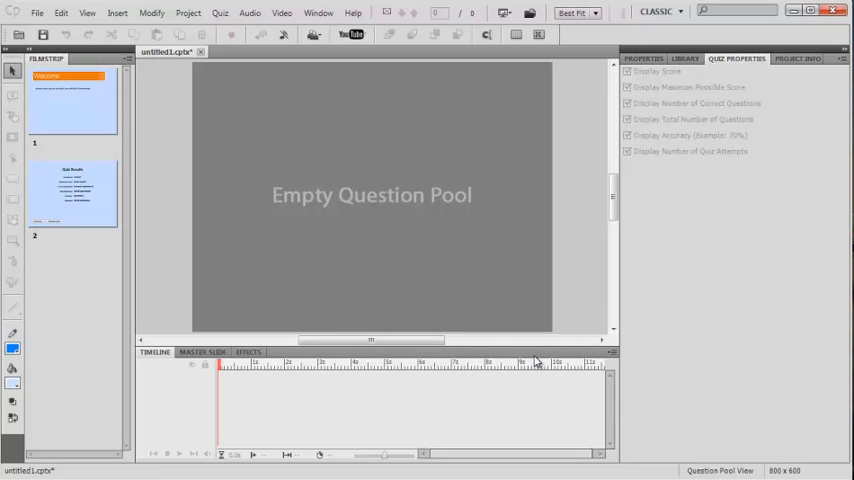
{"action": "mouse_move", "coordinate": [439, 257]}
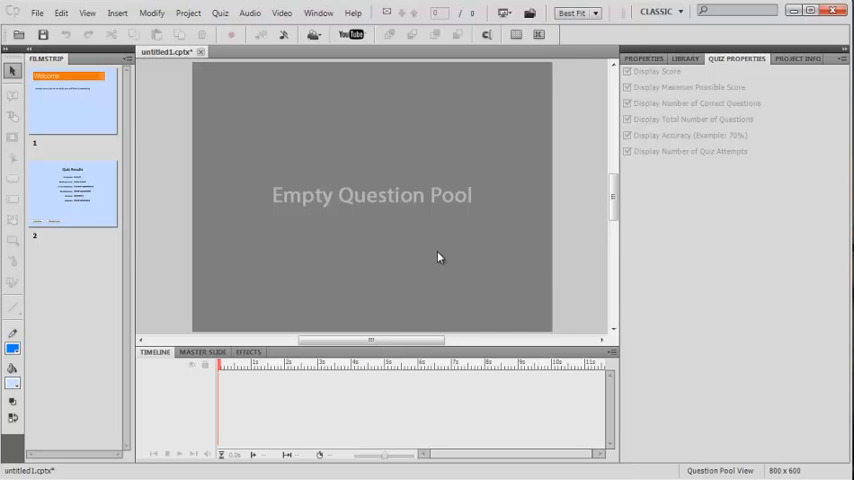
{"action": "mouse_move", "coordinate": [292, 238]}
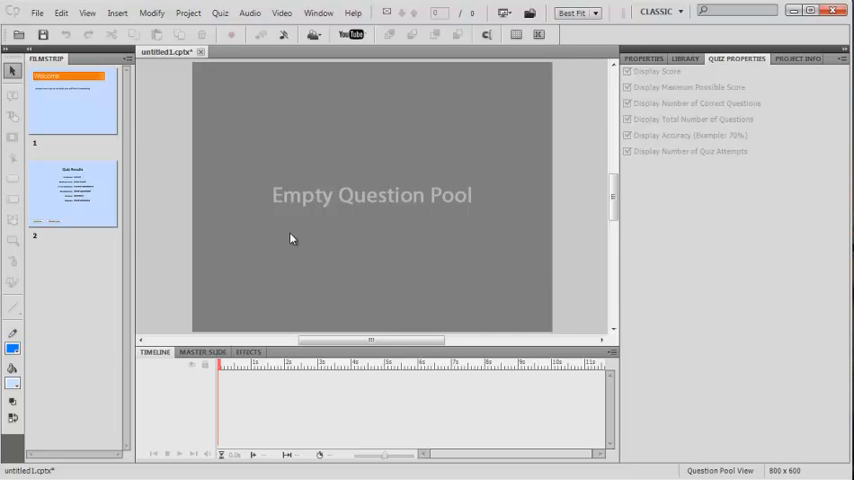
Add multiple choice, true/false, fill-in-the-blank and short answer question slides to Pool1
{"action": "left_click", "coordinate": [219, 13]}
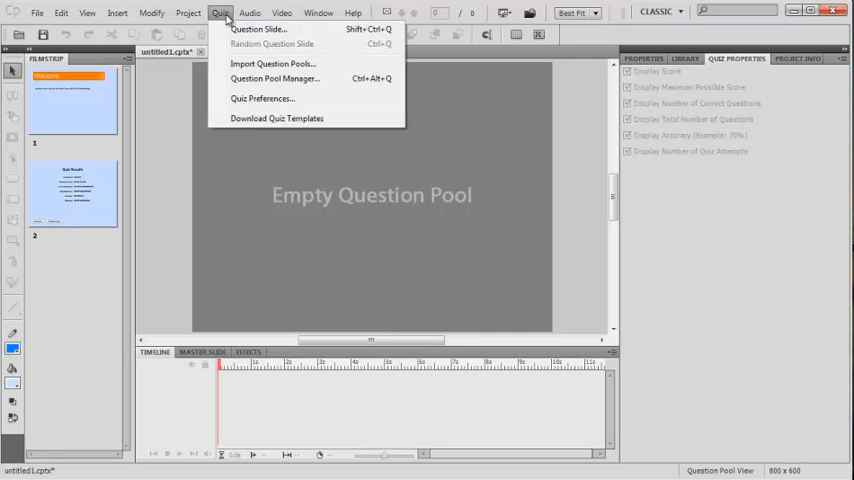
{"action": "mouse_move", "coordinate": [270, 29]}
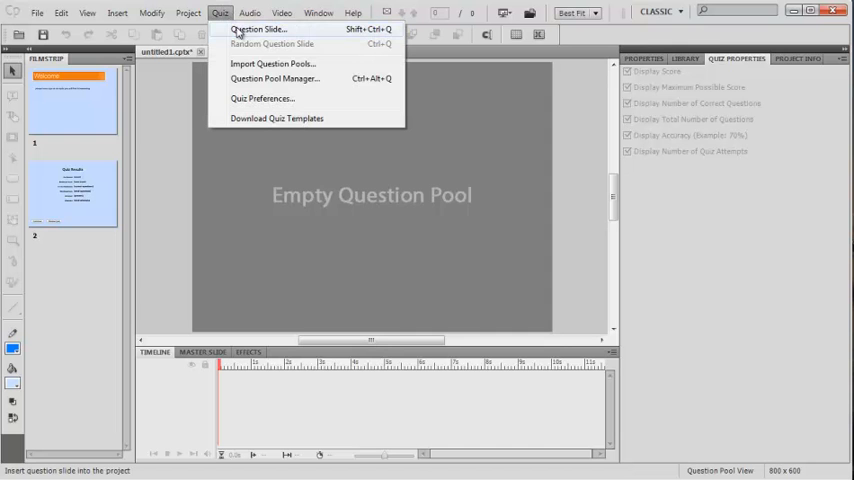
{"action": "left_click", "coordinate": [268, 27]}
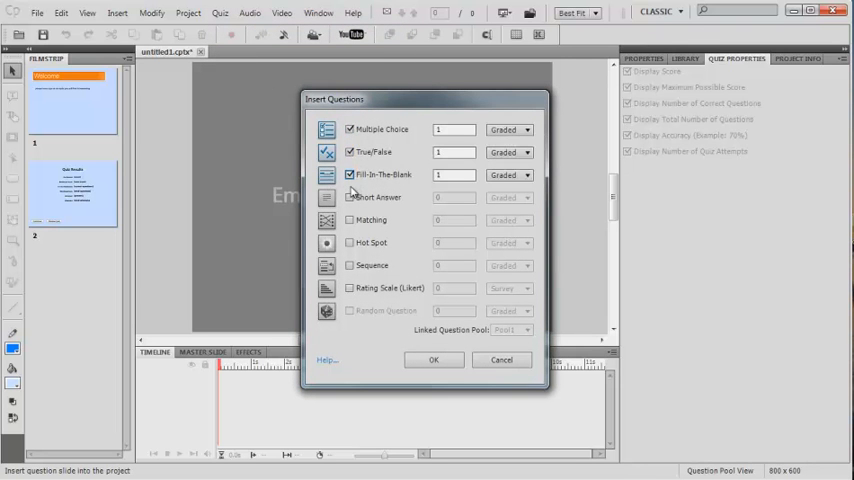
{"action": "left_click", "coordinate": [349, 197]}
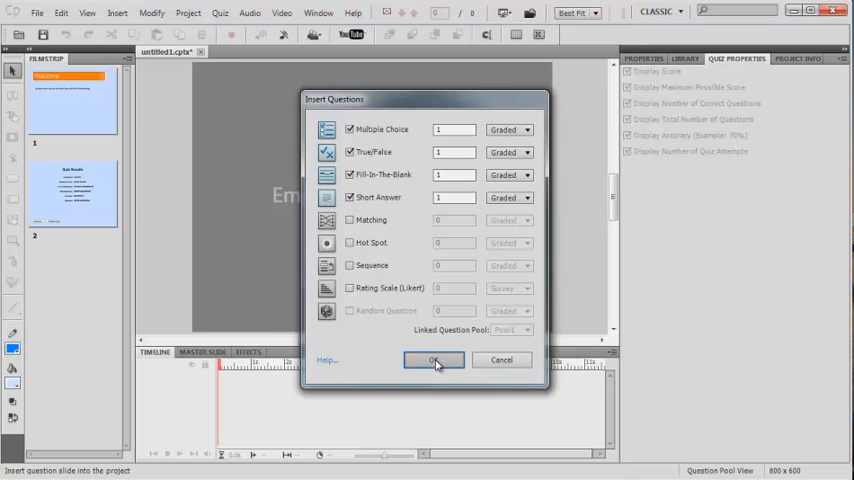
{"action": "left_click", "coordinate": [434, 360]}
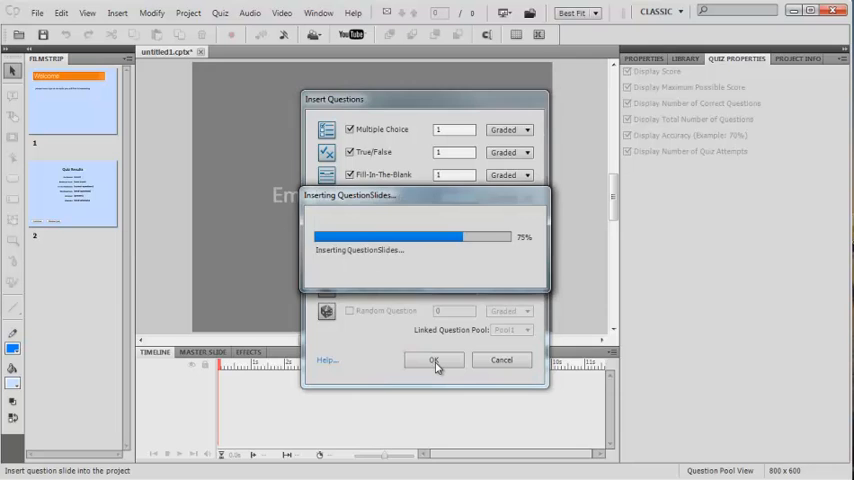
{"action": "left_click", "coordinate": [434, 360]}
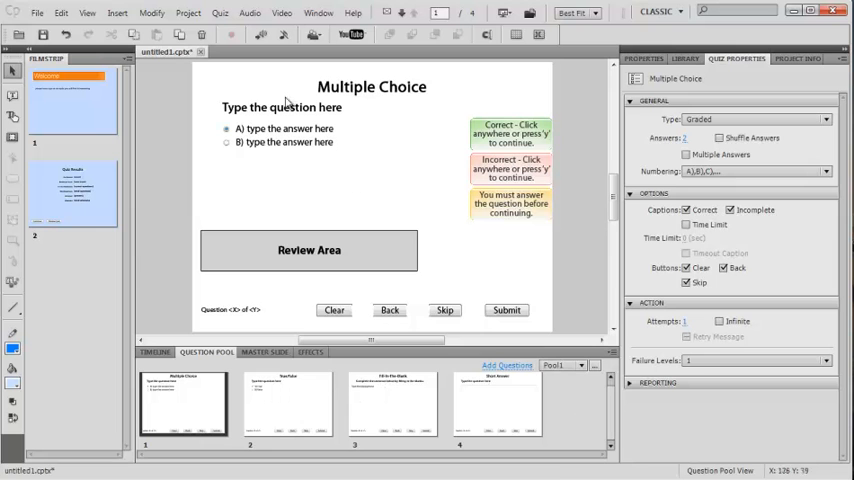
{"action": "left_click", "coordinate": [210, 14]}
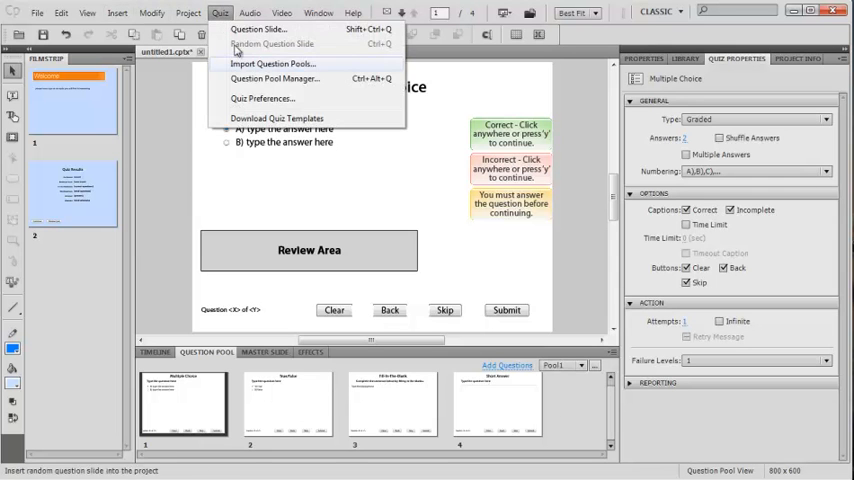
{"action": "left_click", "coordinate": [284, 80]}
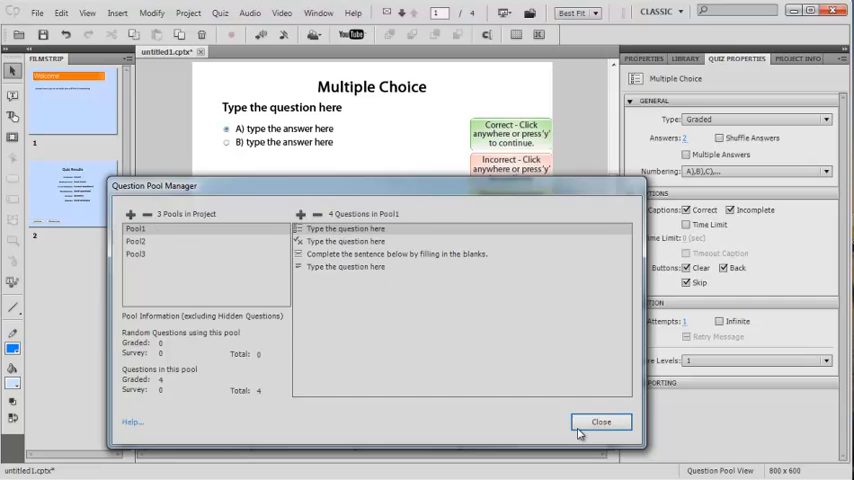
{"action": "left_click", "coordinate": [602, 421]}
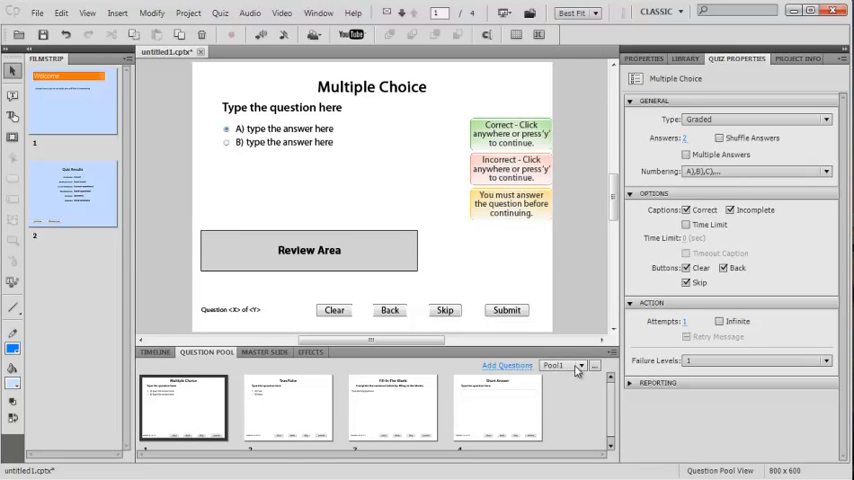
Switch to Pool2 and add true/false, fill-in-the-blank, matching and sequence questions
{"action": "left_click", "coordinate": [594, 365]}
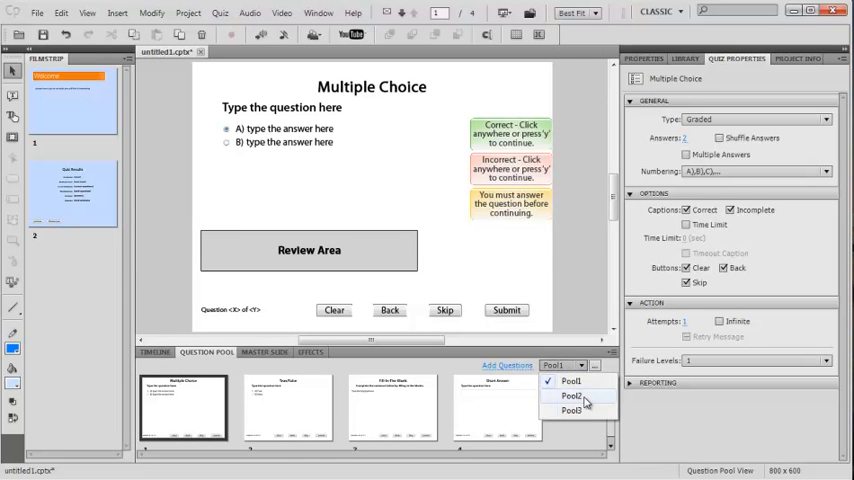
{"action": "left_click", "coordinate": [567, 396]}
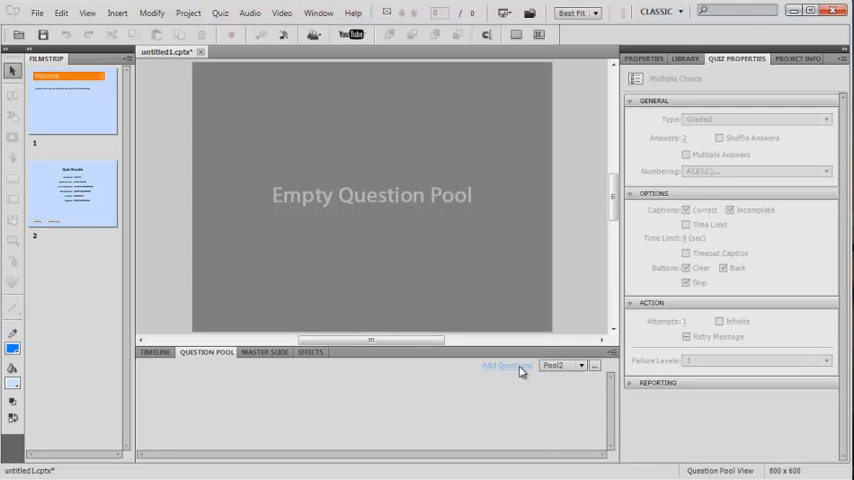
{"action": "left_click", "coordinate": [500, 367]}
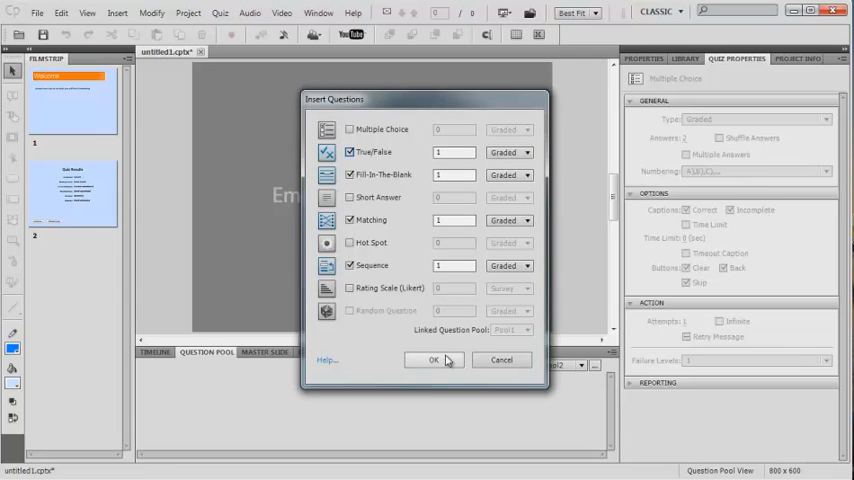
{"action": "left_click", "coordinate": [433, 360]}
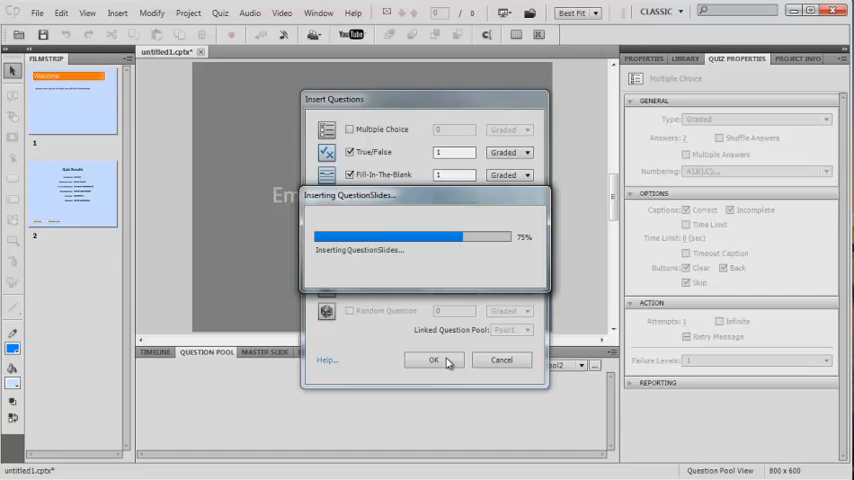
{"action": "left_click", "coordinate": [436, 360]}
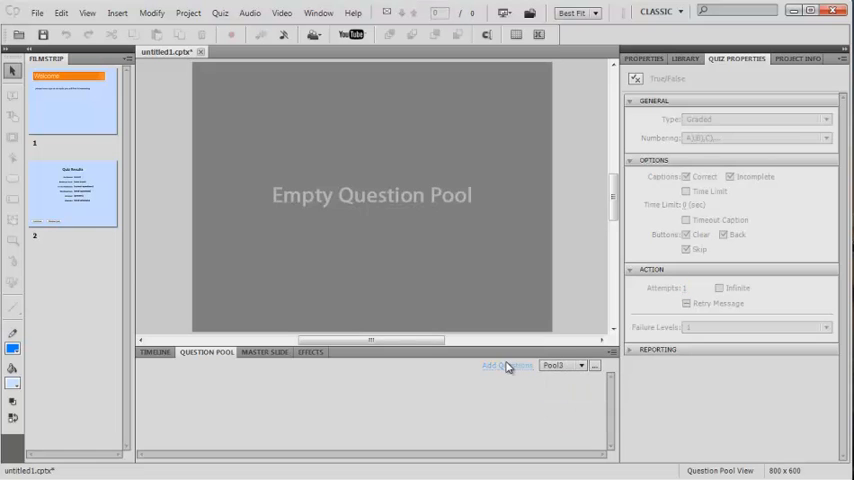
Add one multiple-choice, one true/false and one matching question to Pool3 and view Pool3
{"action": "left_click", "coordinate": [496, 367]}
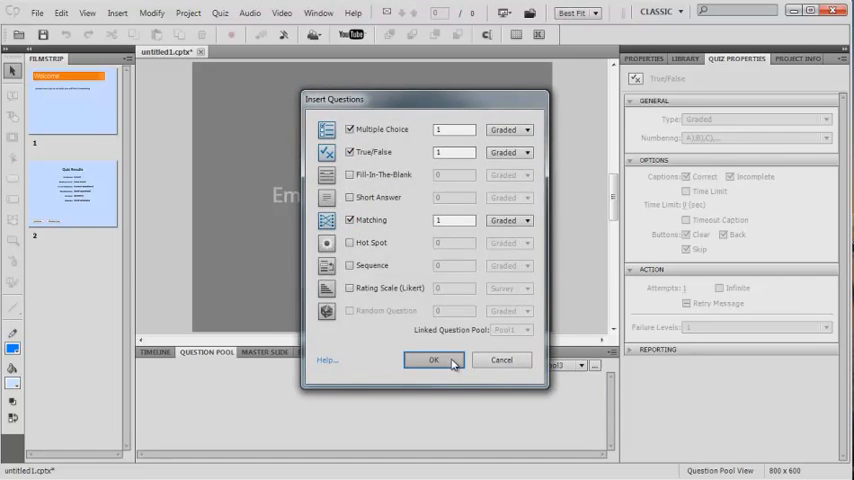
{"action": "left_click", "coordinate": [434, 360]}
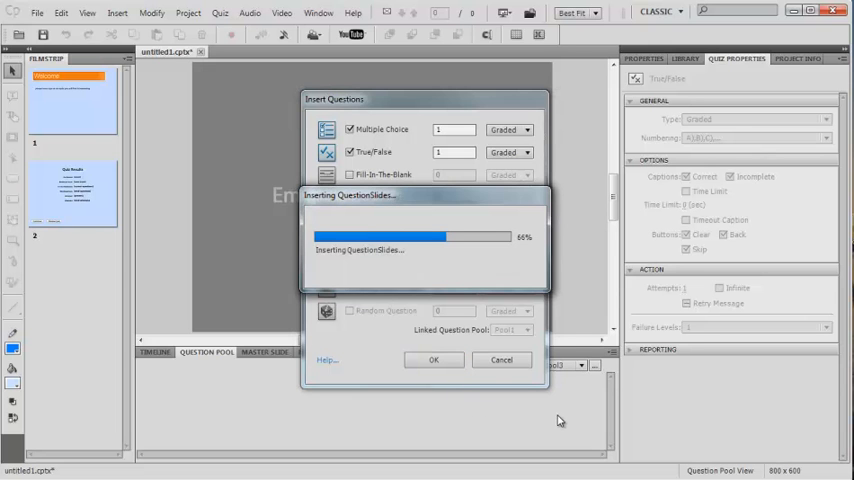
{"action": "left_click", "coordinate": [433, 359]}
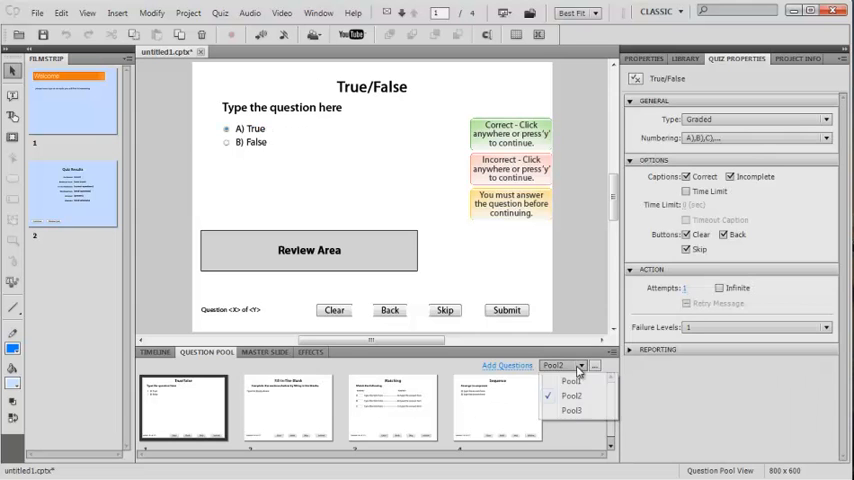
{"action": "left_click", "coordinate": [567, 401]}
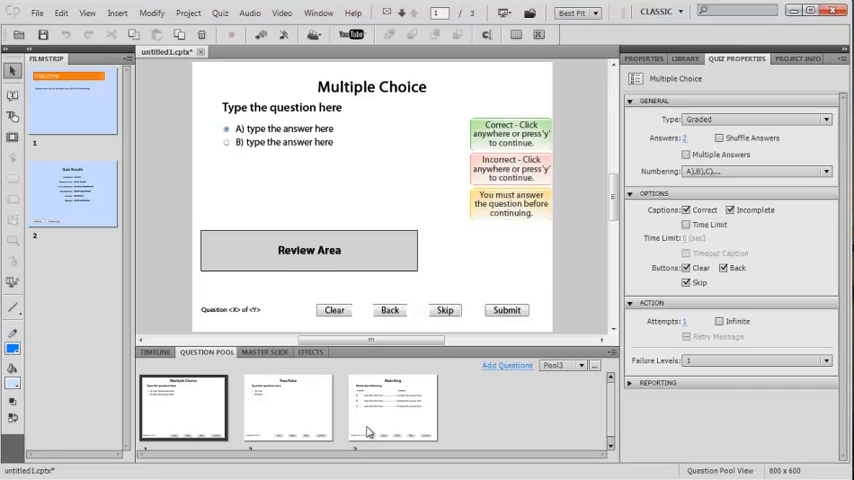
{"action": "mouse_move", "coordinate": [369, 124]}
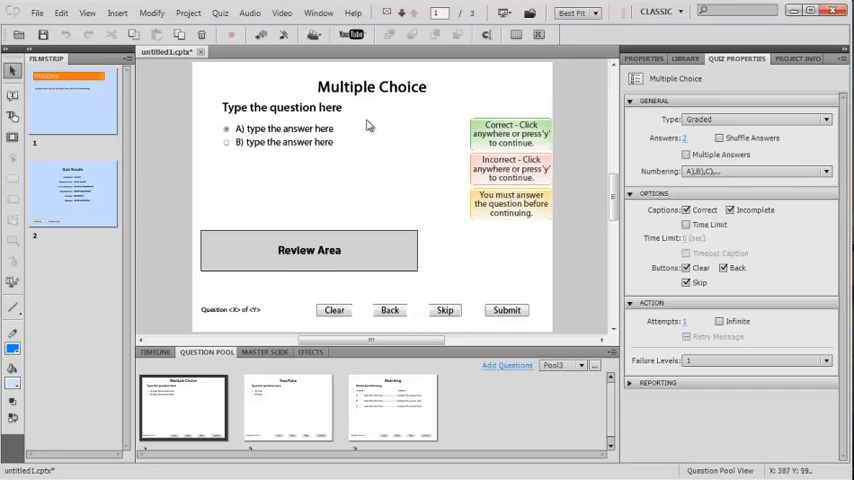
{"action": "mouse_move", "coordinate": [324, 158]}
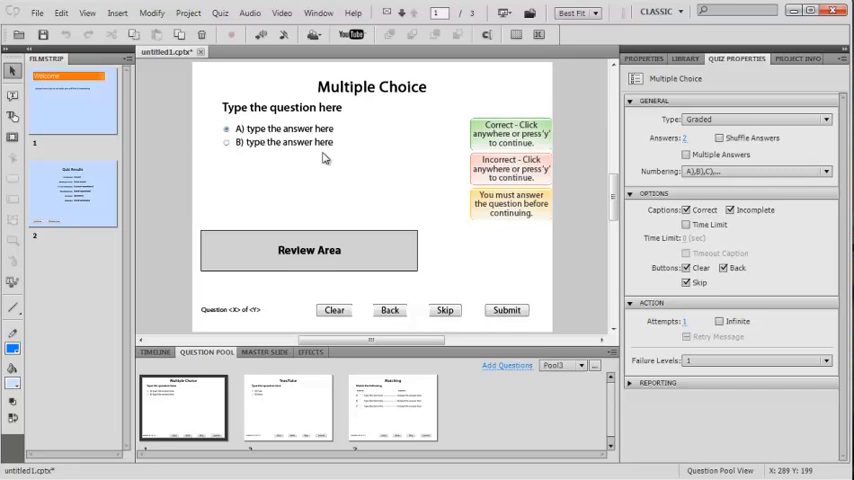
{"action": "mouse_move", "coordinate": [143, 291]}
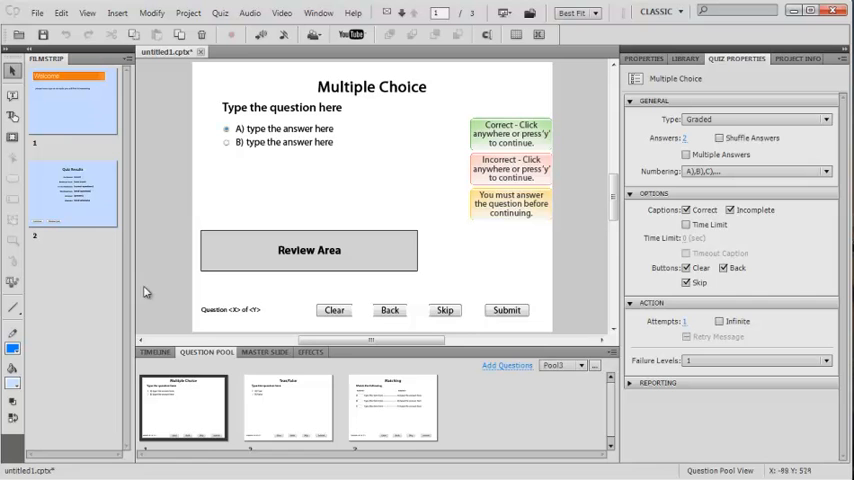
Insert a random question slide linked to Pool1 after the welcome slide
{"action": "left_click", "coordinate": [155, 351]}
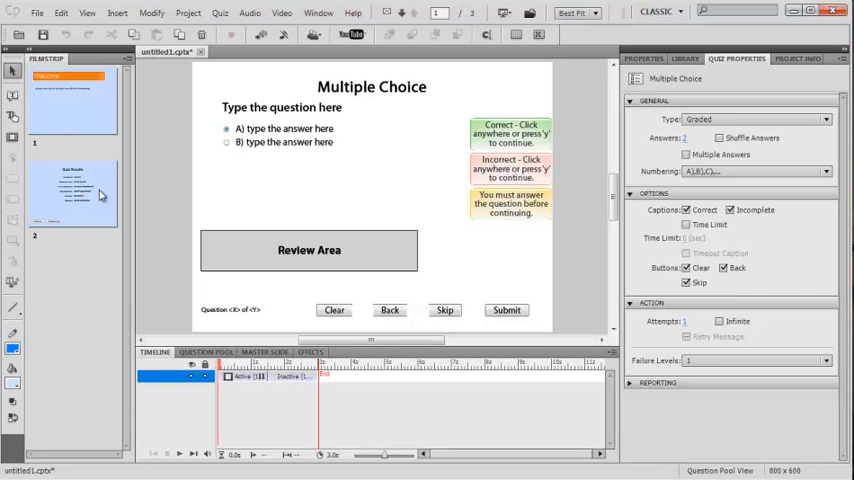
{"action": "left_click", "coordinate": [211, 13]}
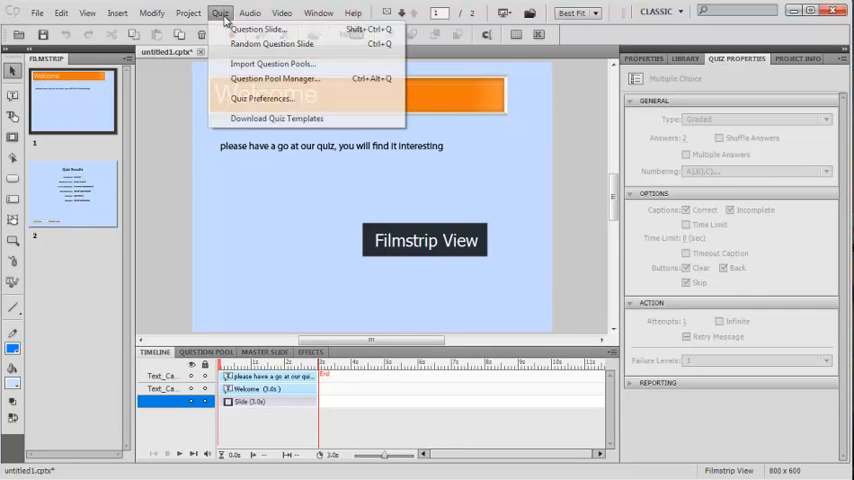
{"action": "left_click", "coordinate": [276, 31]}
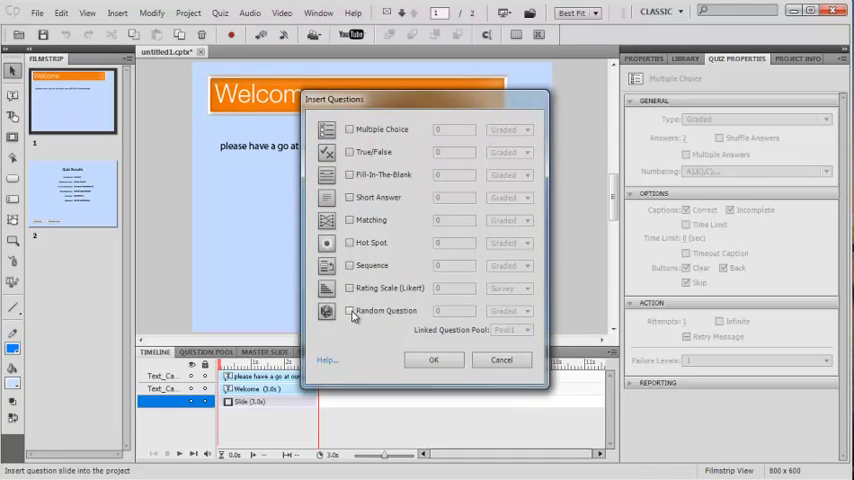
{"action": "left_click", "coordinate": [350, 311]}
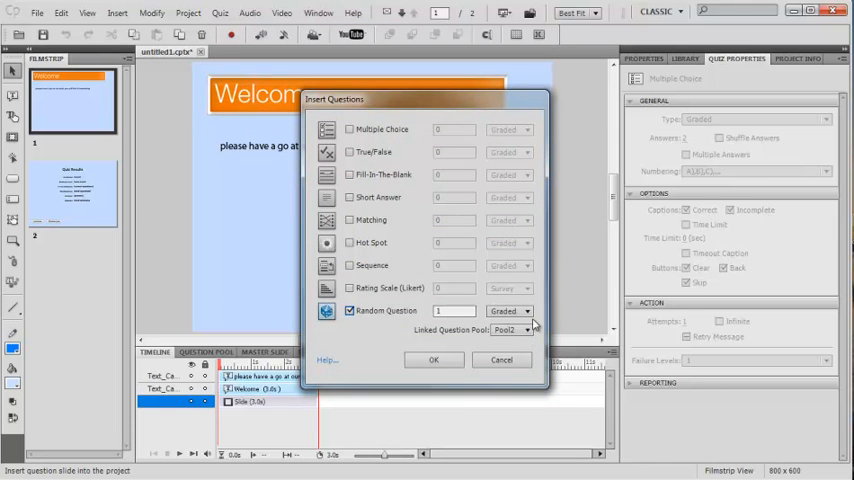
{"action": "left_click", "coordinate": [525, 330]}
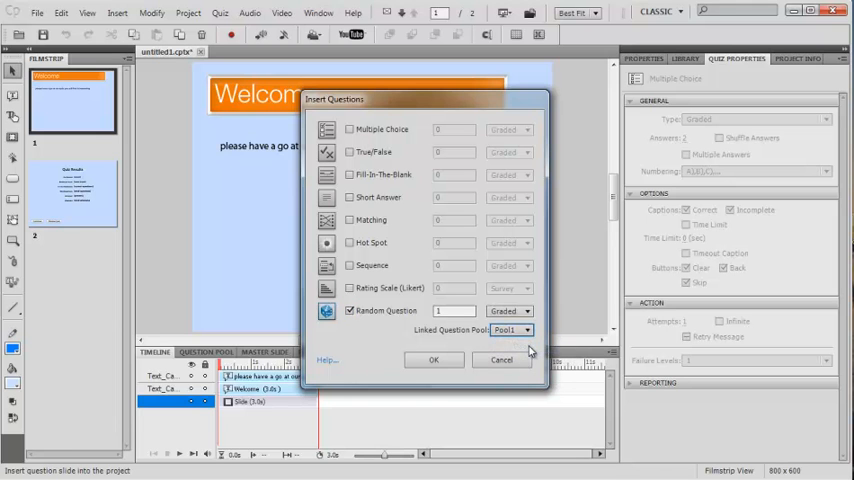
{"action": "left_click", "coordinate": [433, 359]}
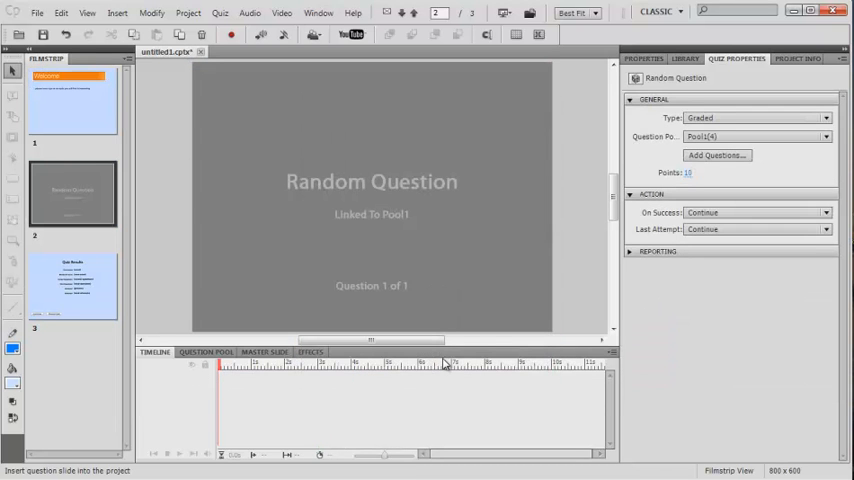
Insert a second random question slide linked to Pool2
{"action": "left_click", "coordinate": [216, 13]}
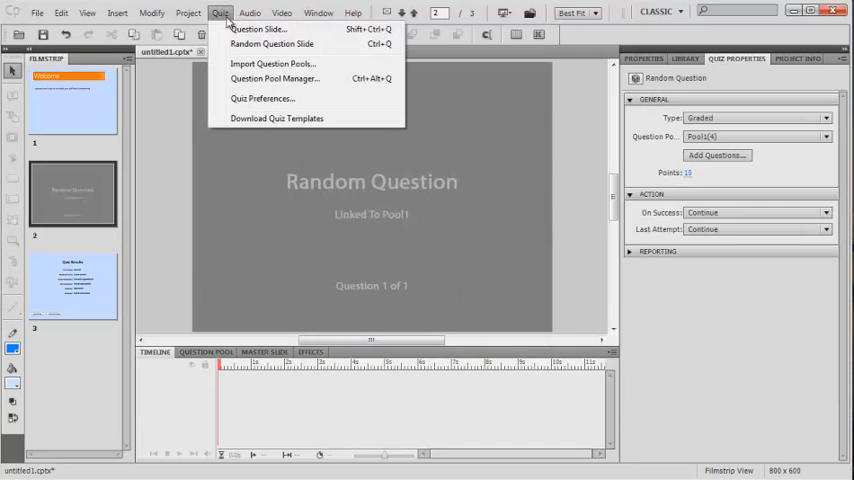
{"action": "left_click", "coordinate": [264, 42]}
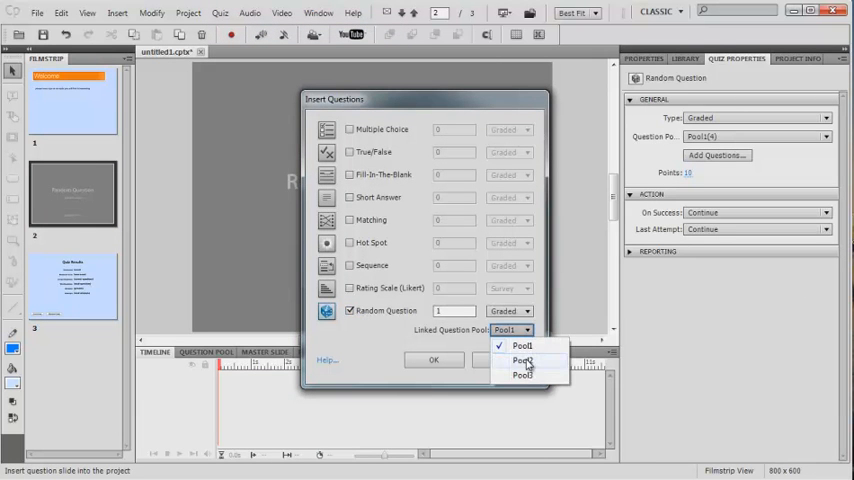
{"action": "left_click", "coordinate": [520, 360]}
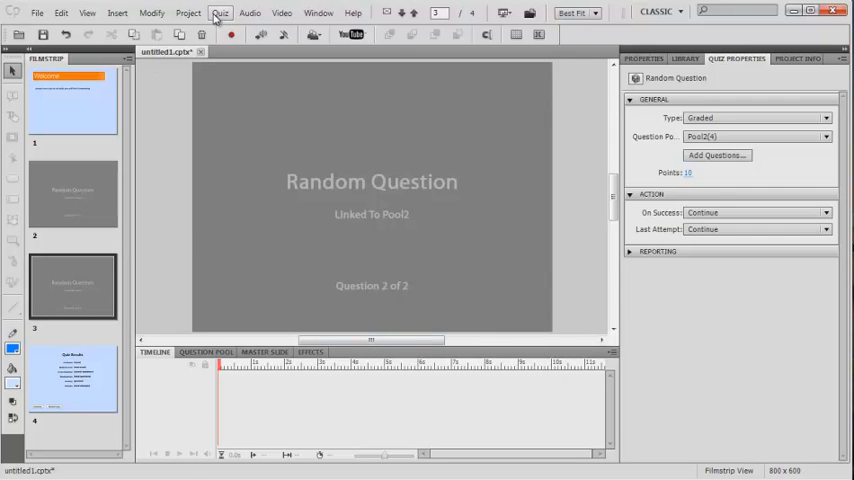
Insert a third random question slide linked to Pool3
{"action": "left_click", "coordinate": [222, 13]}
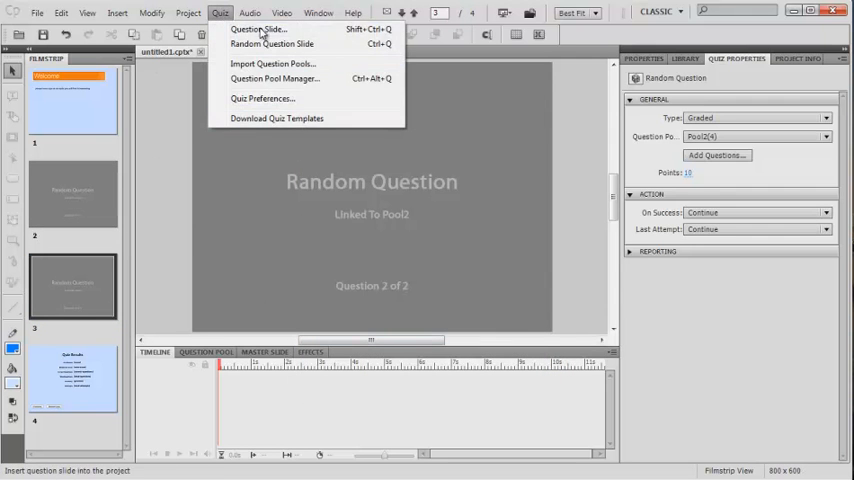
{"action": "left_click", "coordinate": [259, 32]}
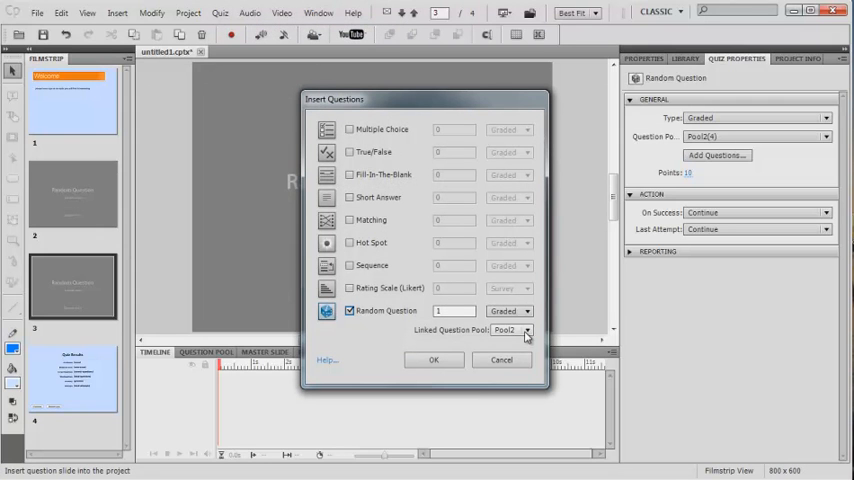
{"action": "left_click", "coordinate": [526, 330]}
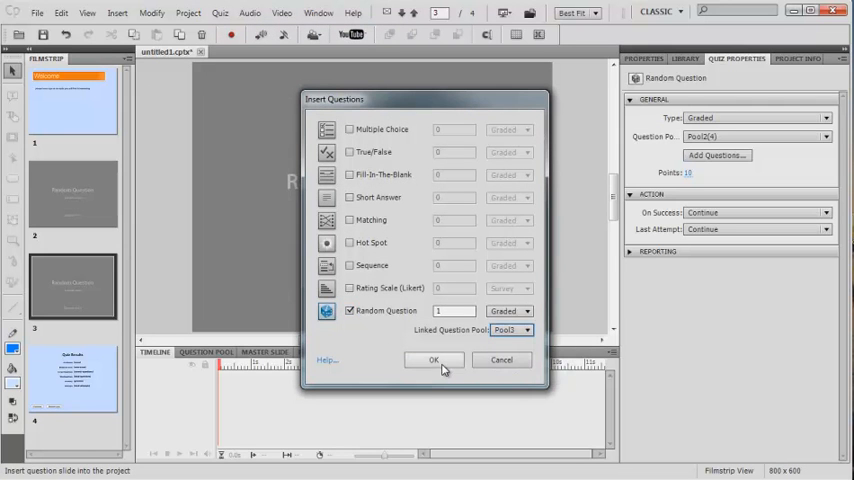
{"action": "left_click", "coordinate": [433, 360]}
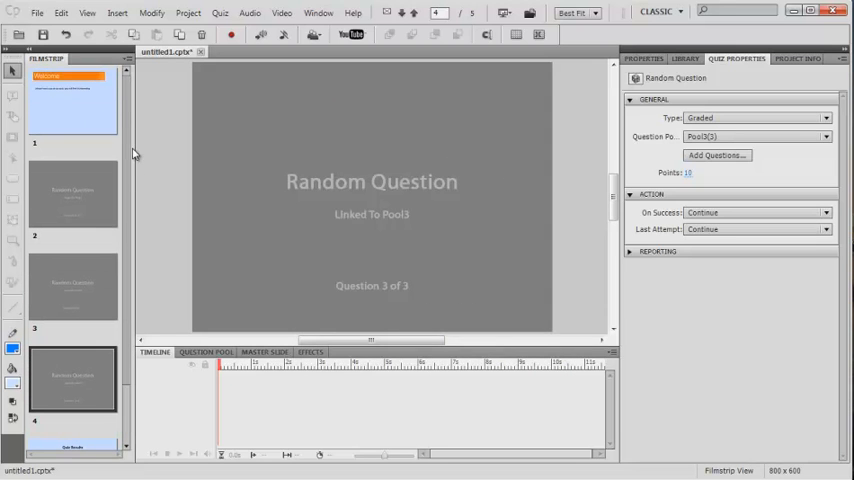
{"action": "mouse_move", "coordinate": [505, 263]}
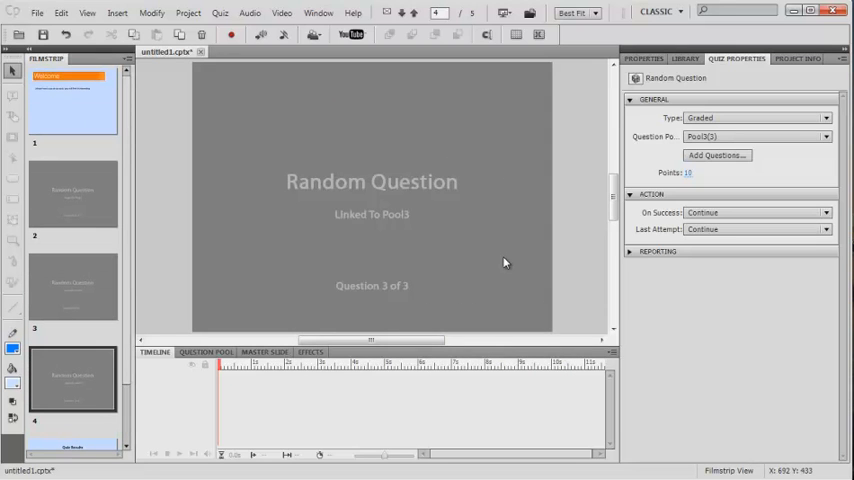